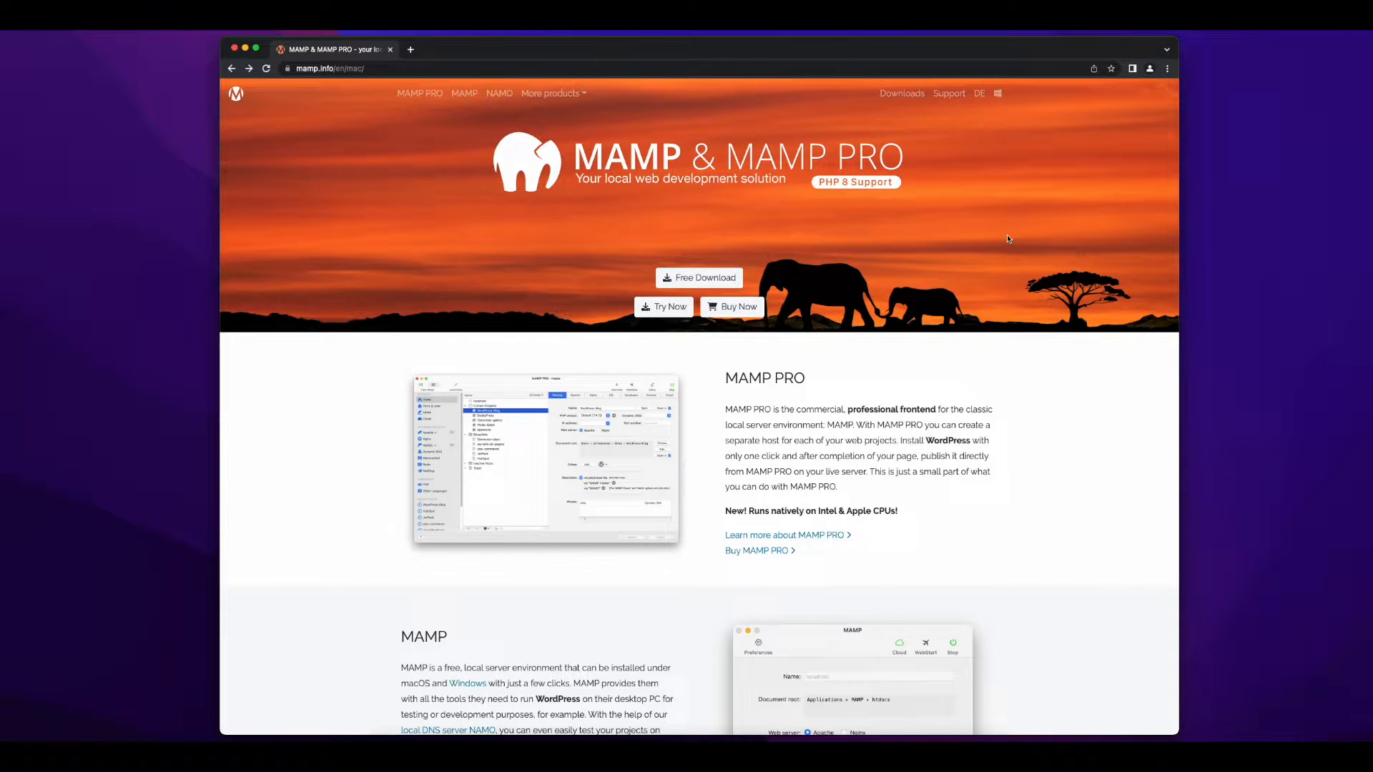
{"action": "mouse_move", "coordinate": [902, 94]}
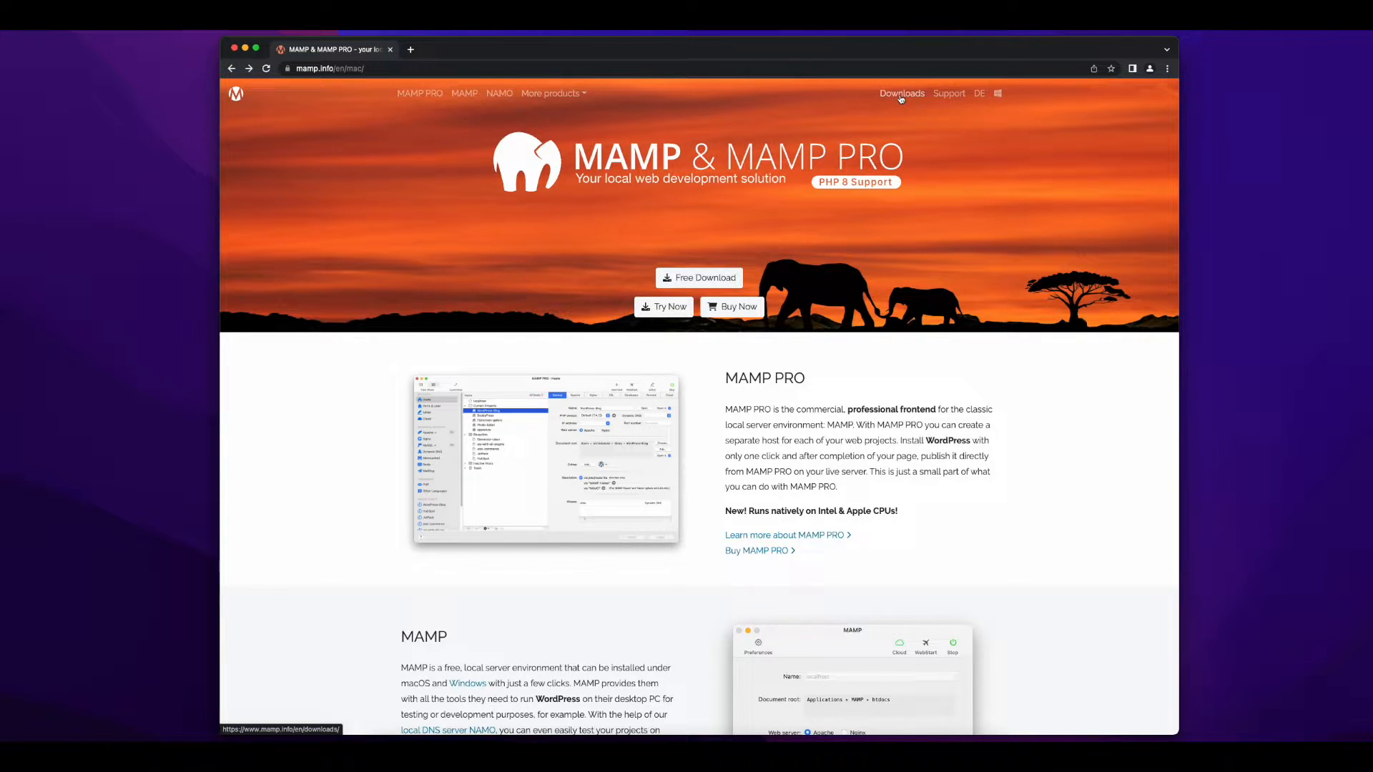
Download the MAMP & MAMP PRO 6.6 M1 installer after confirming the Mac has an Apple M1 chip.
{"action": "left_click", "coordinate": [901, 93]}
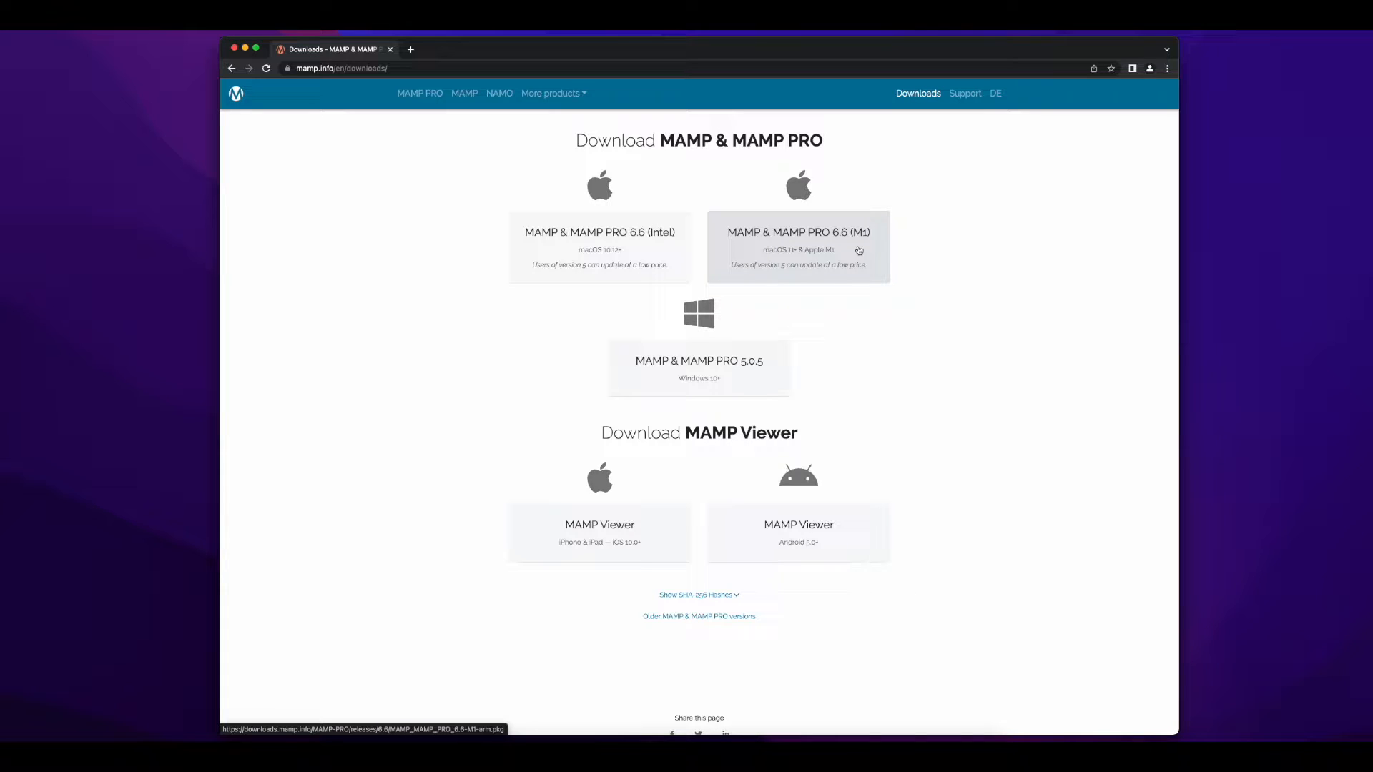
{"action": "left_click", "coordinate": [8, 7]}
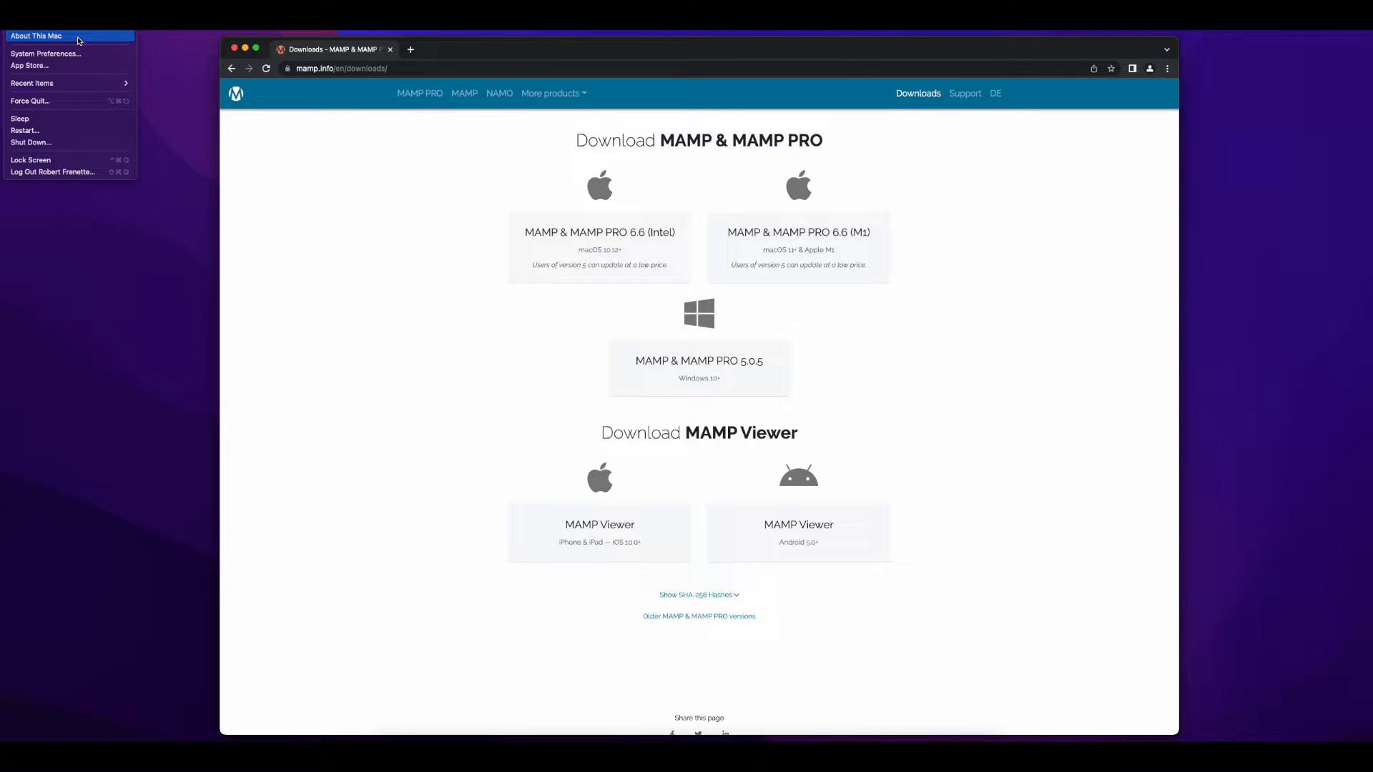
{"action": "left_click", "coordinate": [36, 35]}
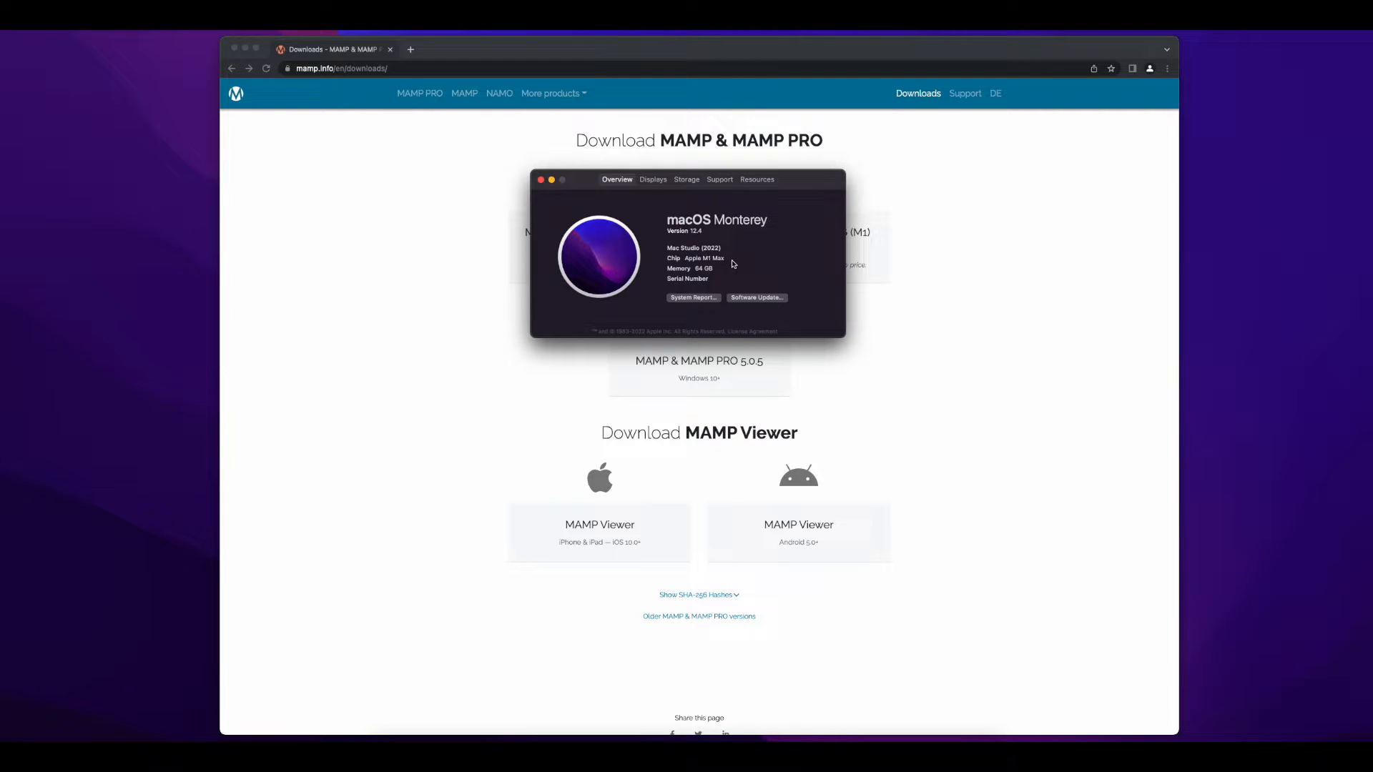
{"action": "left_click", "coordinate": [541, 179]}
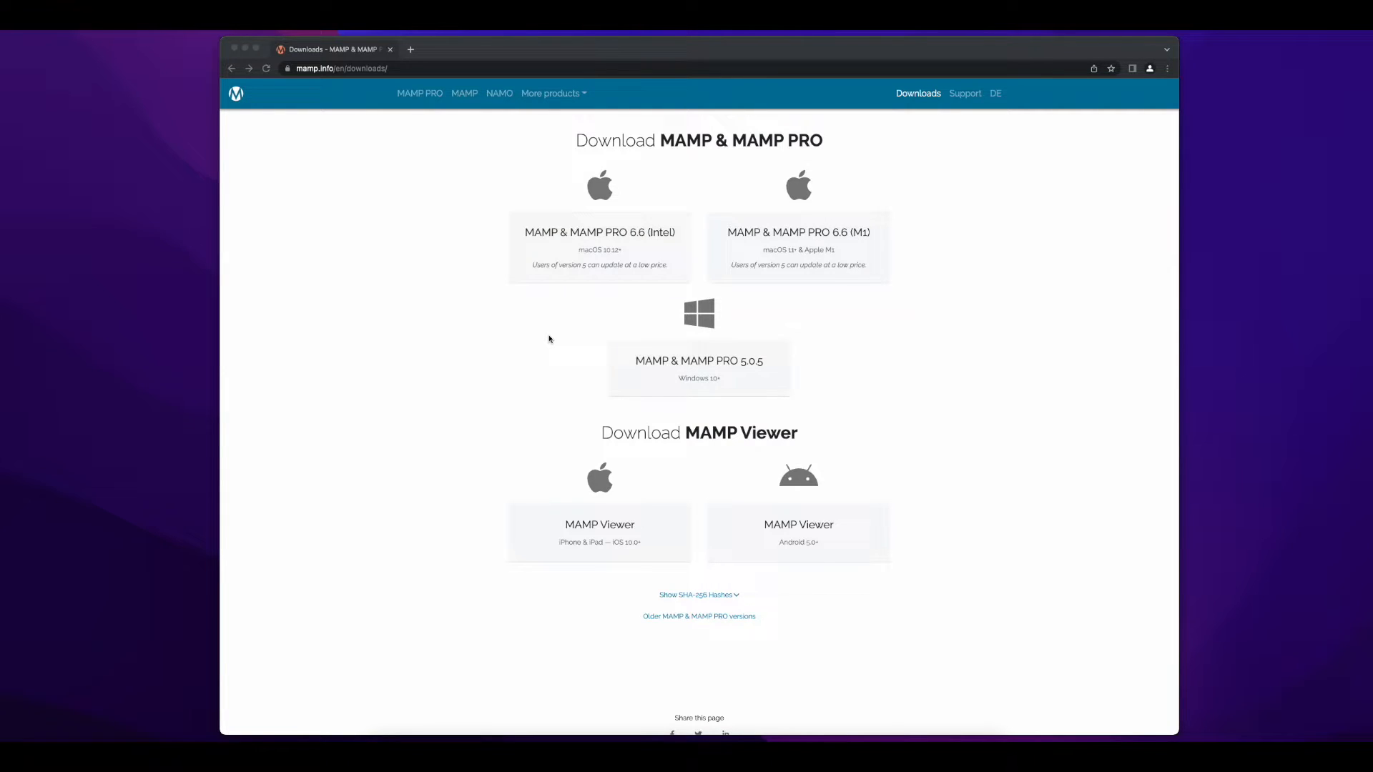
{"action": "mouse_move", "coordinate": [658, 253]}
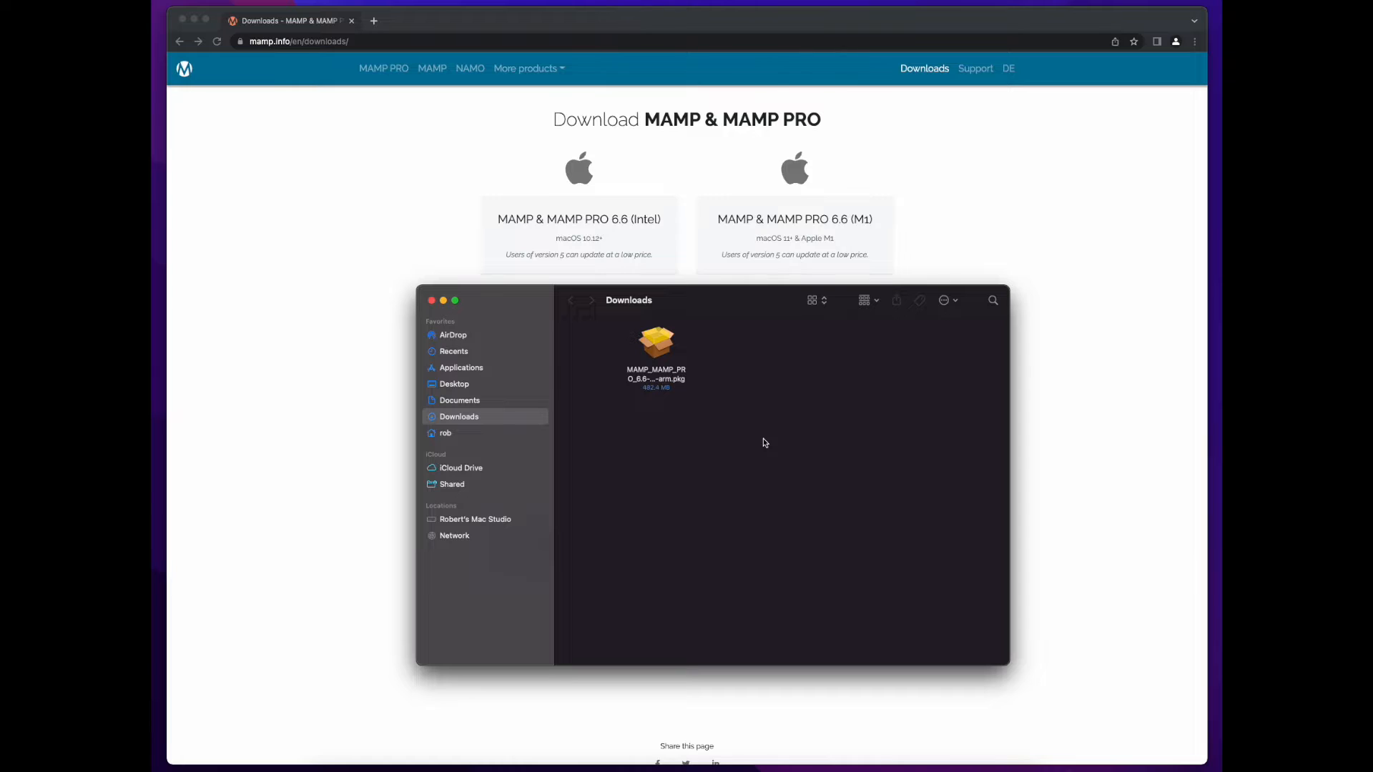
{"action": "mouse_move", "coordinate": [748, 401]}
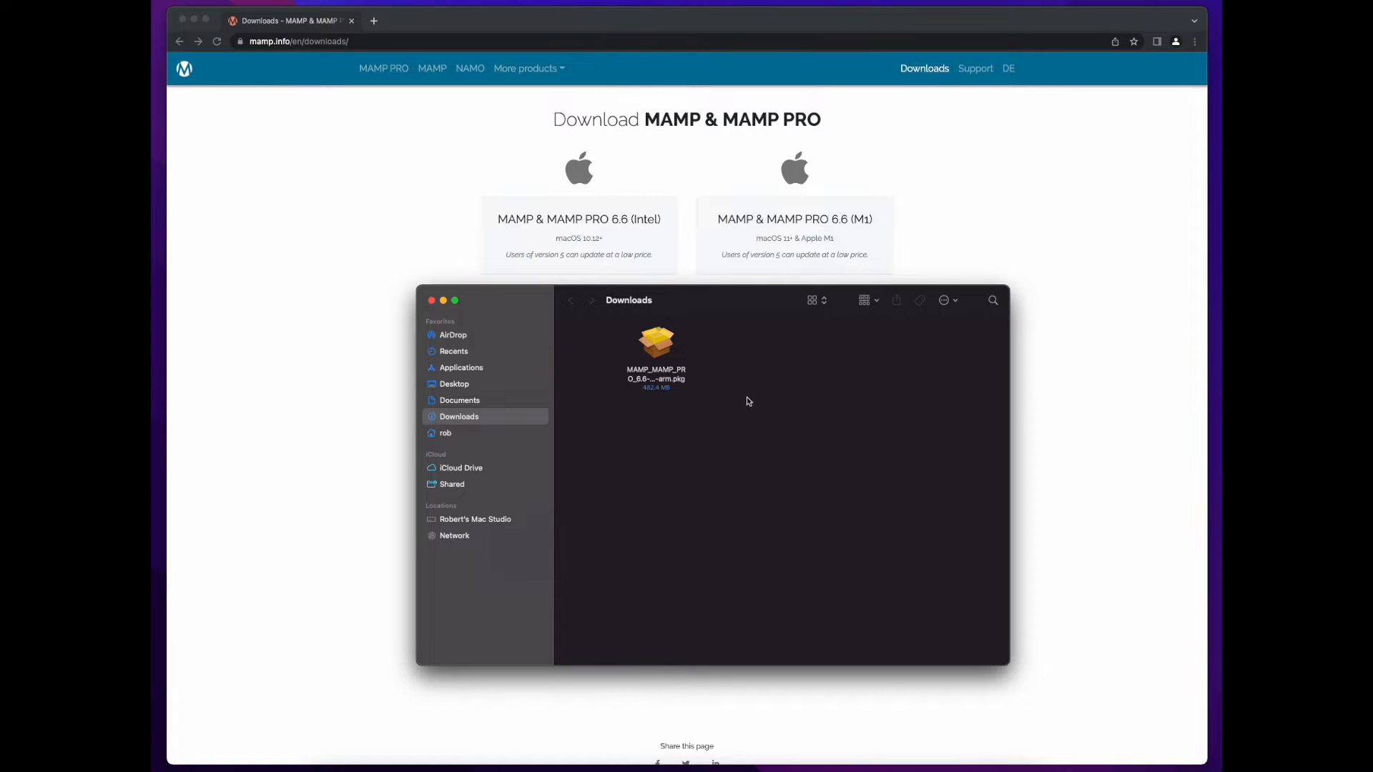
Select the MAMP_MAMP_PRO 6.6 ARM .pkg in the Finder Downloads folder.
{"action": "left_click", "coordinate": [655, 340]}
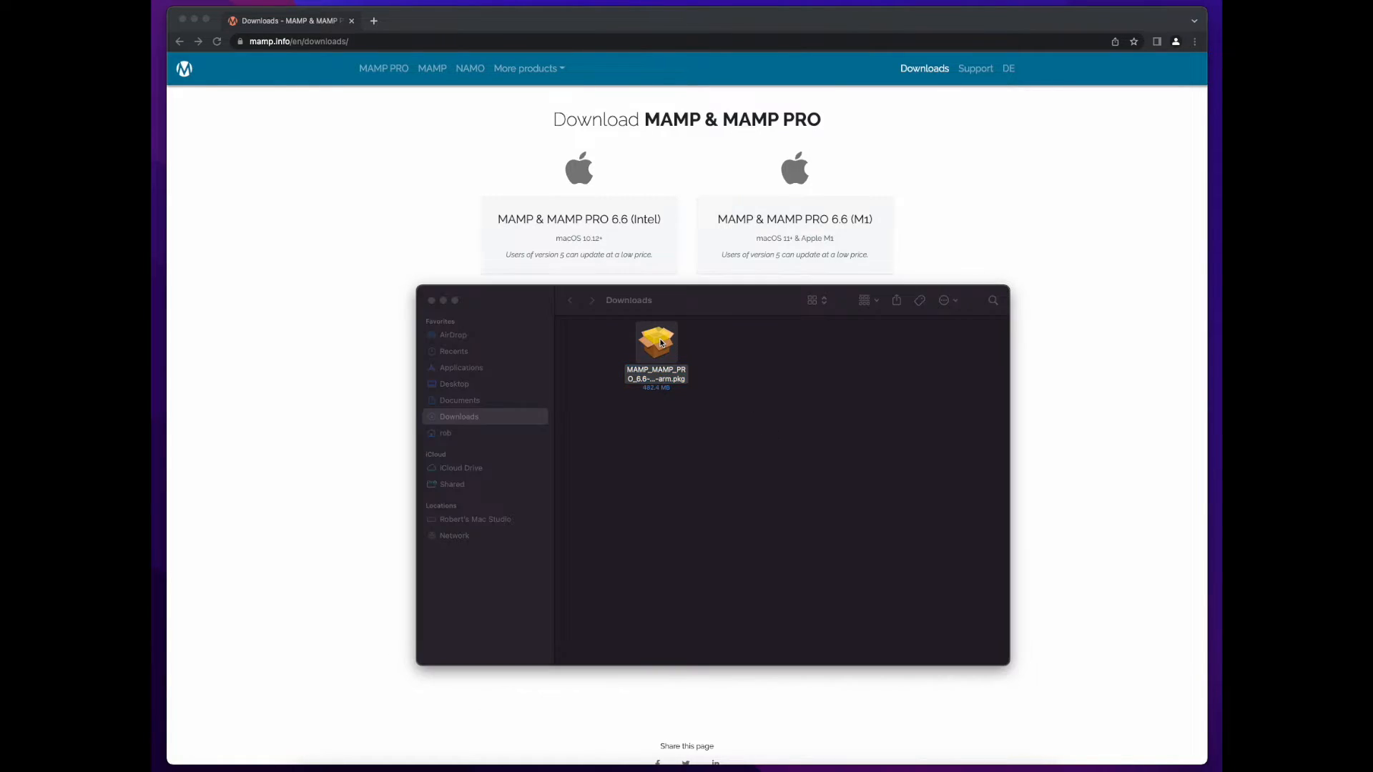
Run the MAMP 6.6 installer through to a standard install on Macintosh HD, then trash the package.
{"action": "double_click", "coordinate": [655, 339]}
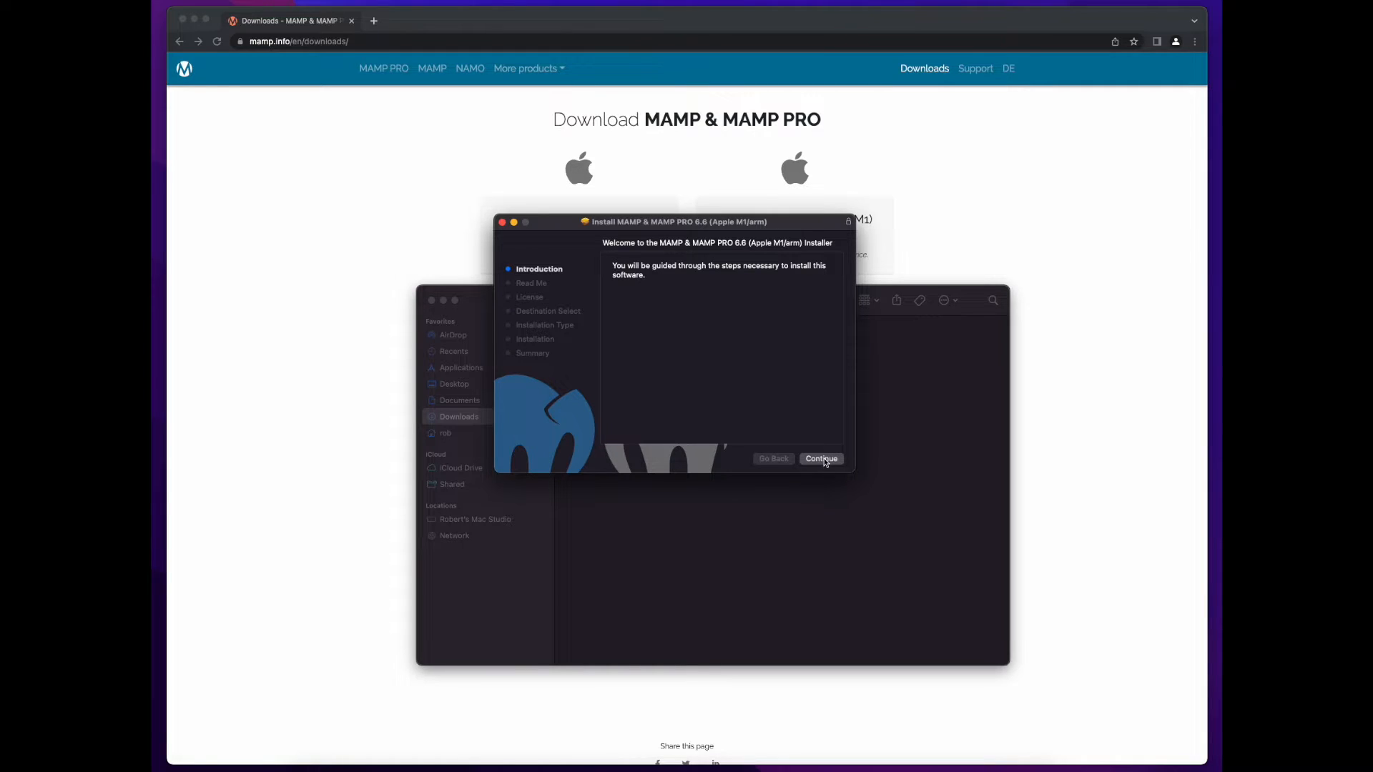
{"action": "left_click", "coordinate": [820, 458]}
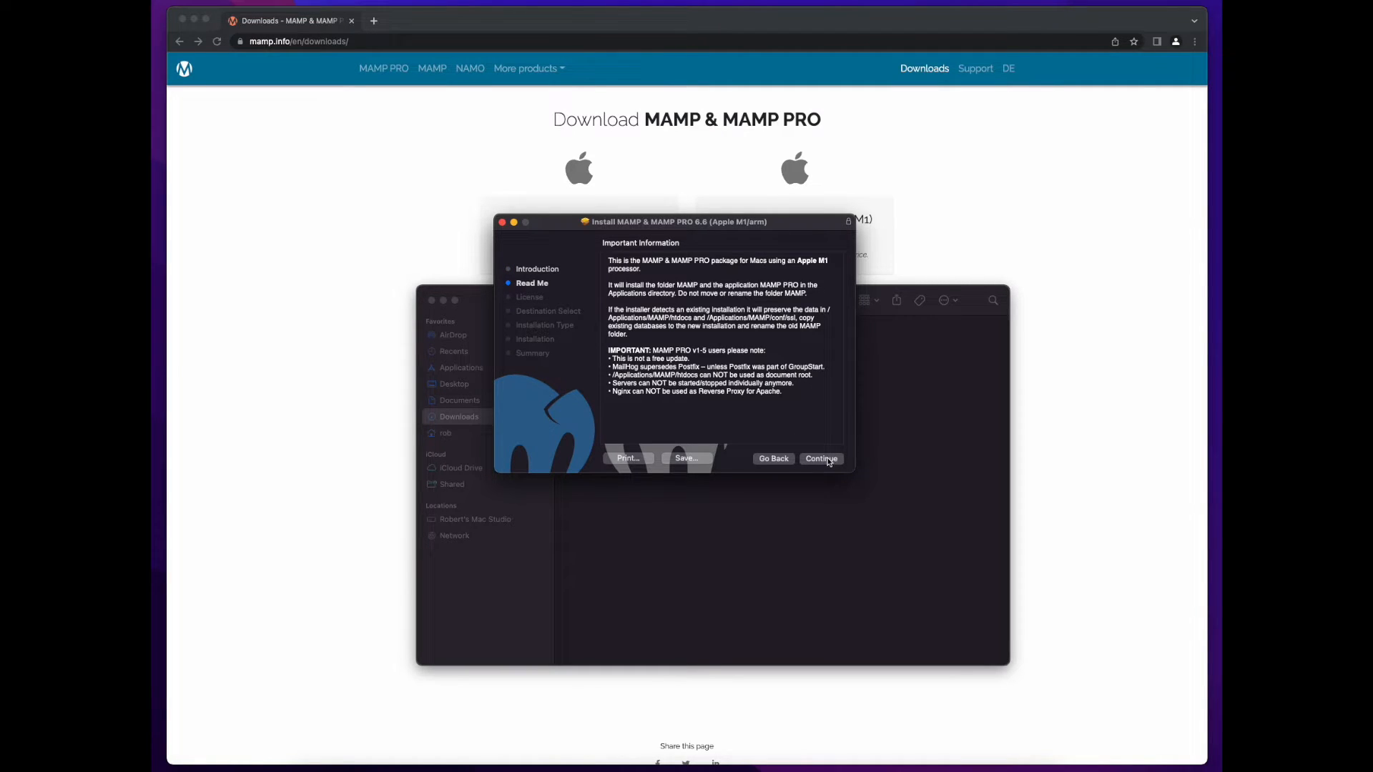
{"action": "left_click", "coordinate": [819, 458]}
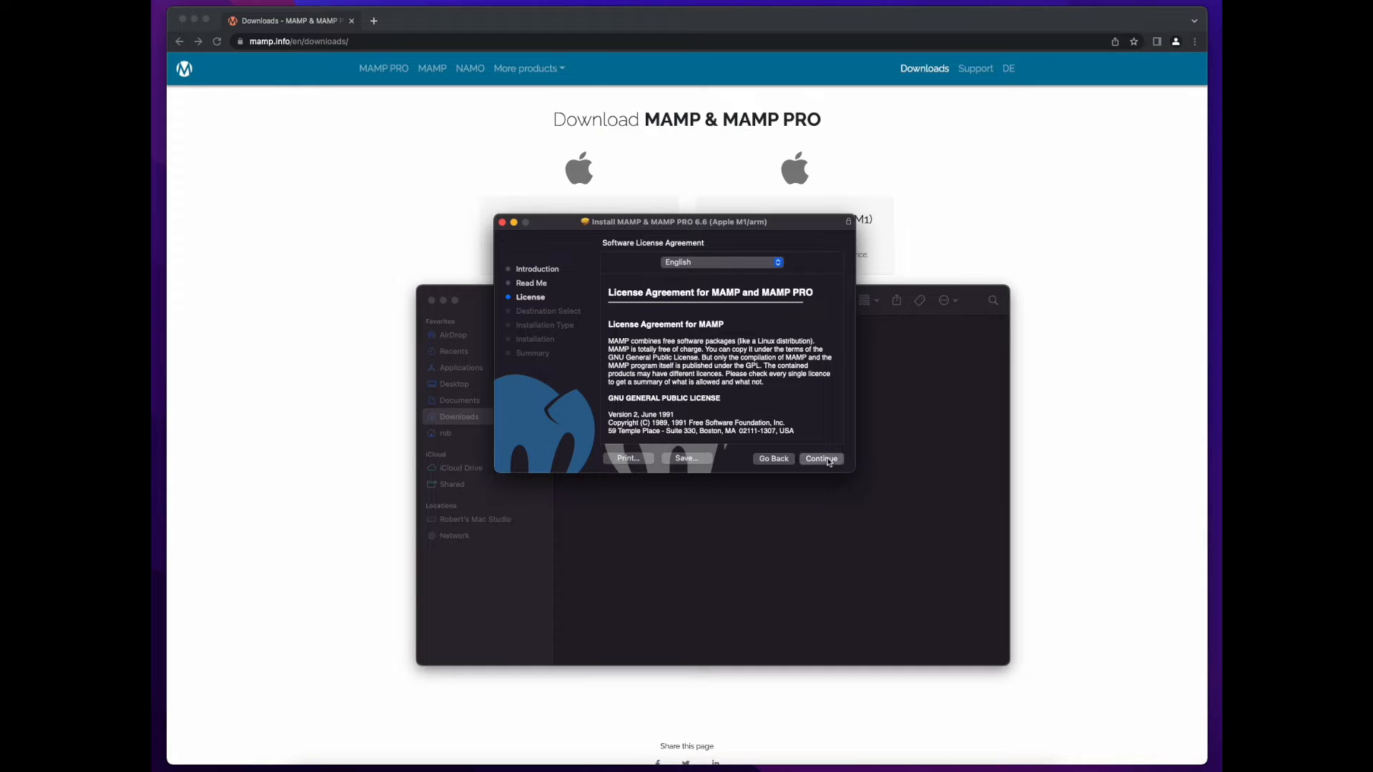
{"action": "left_click", "coordinate": [820, 458]}
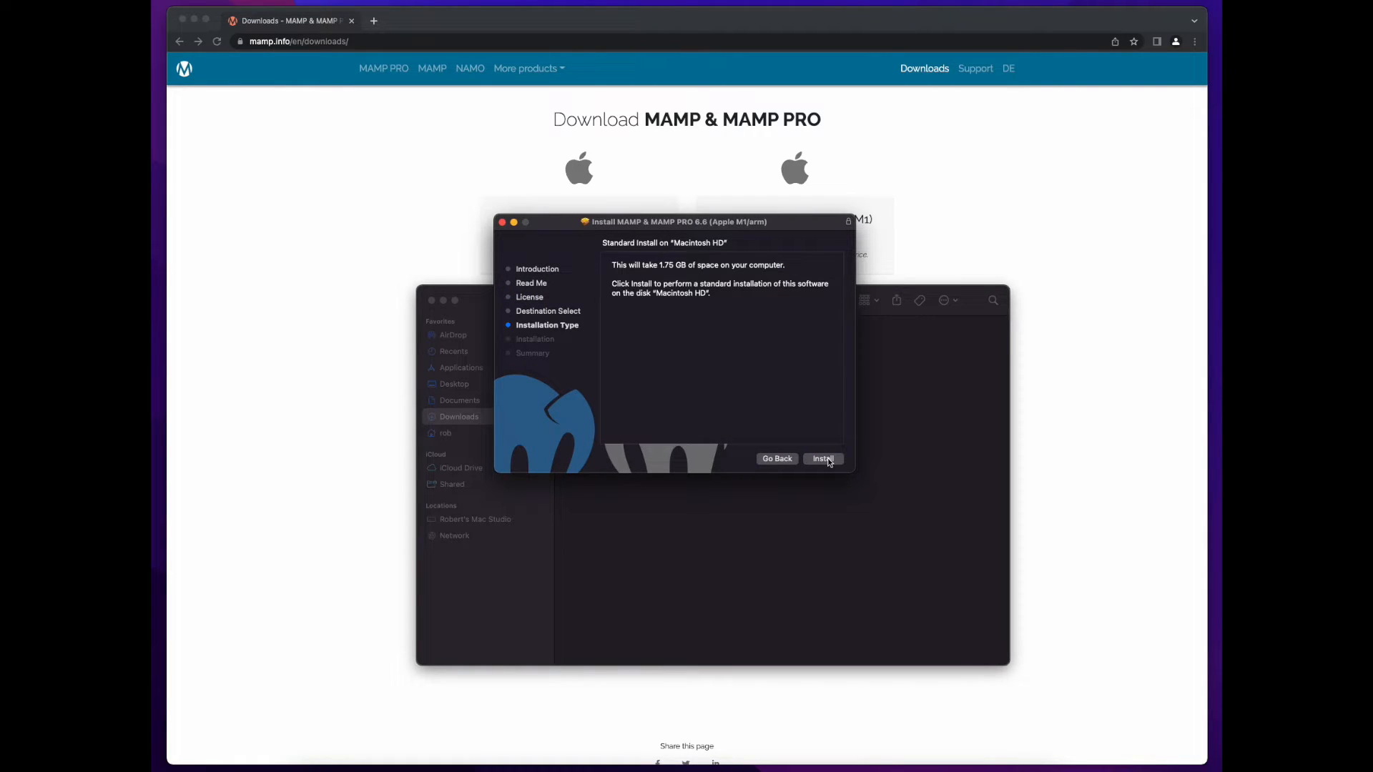
{"action": "left_click", "coordinate": [821, 459]}
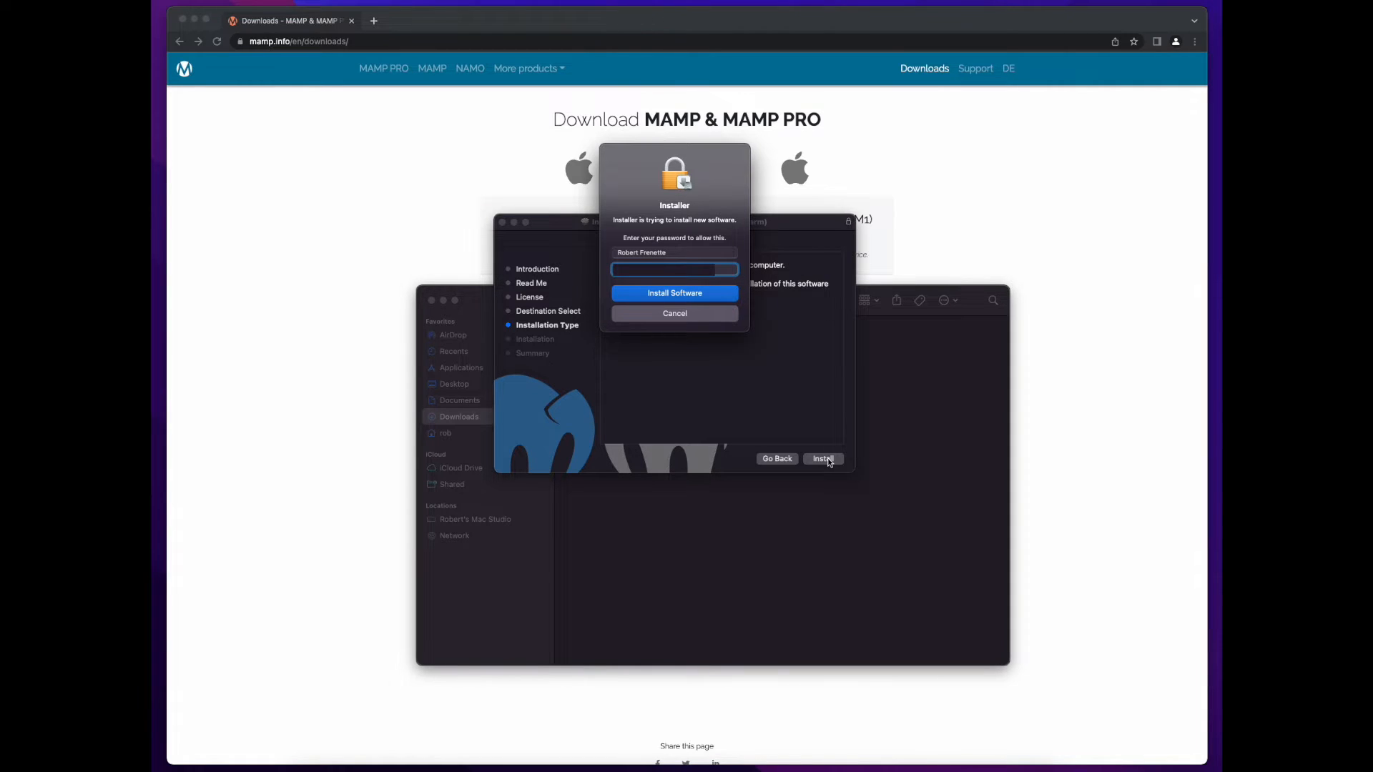
{"action": "left_click", "coordinate": [674, 292]}
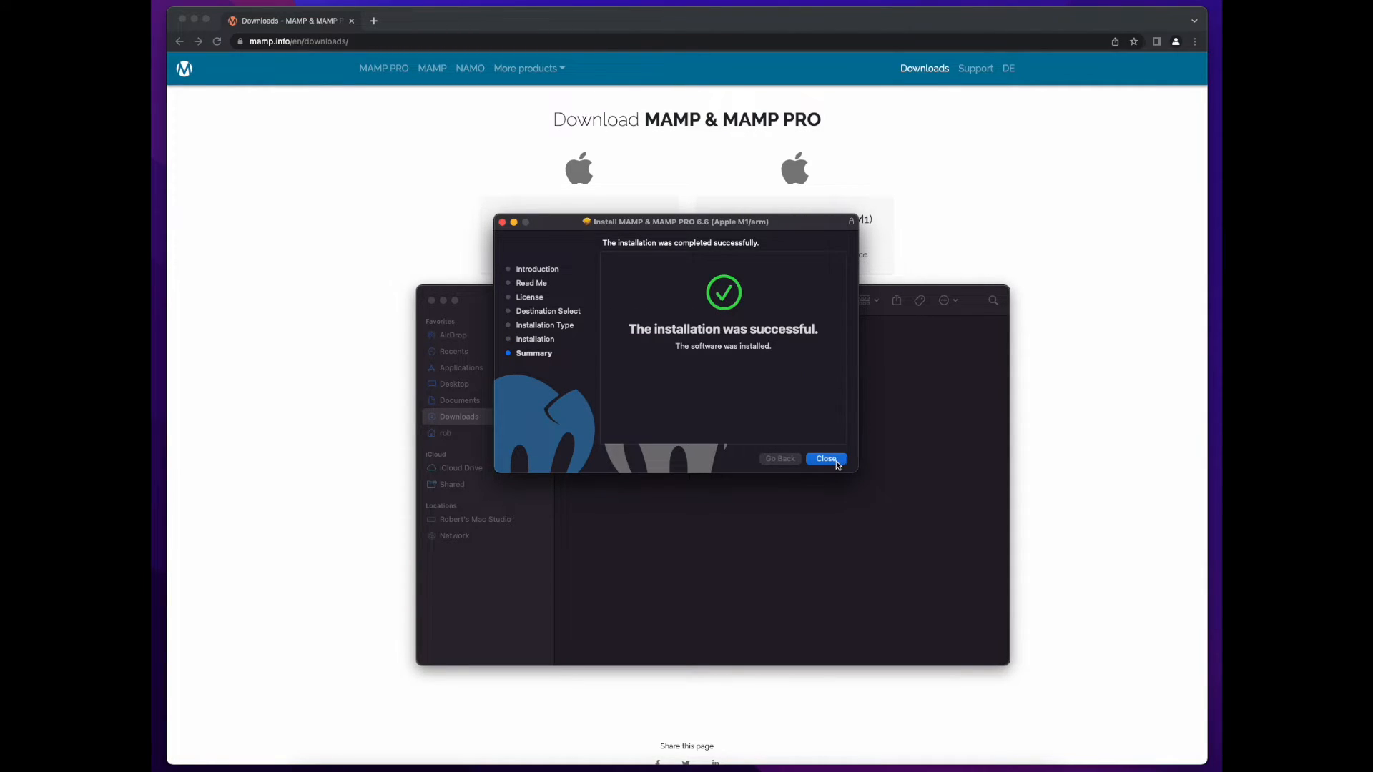
{"action": "left_click", "coordinate": [825, 459]}
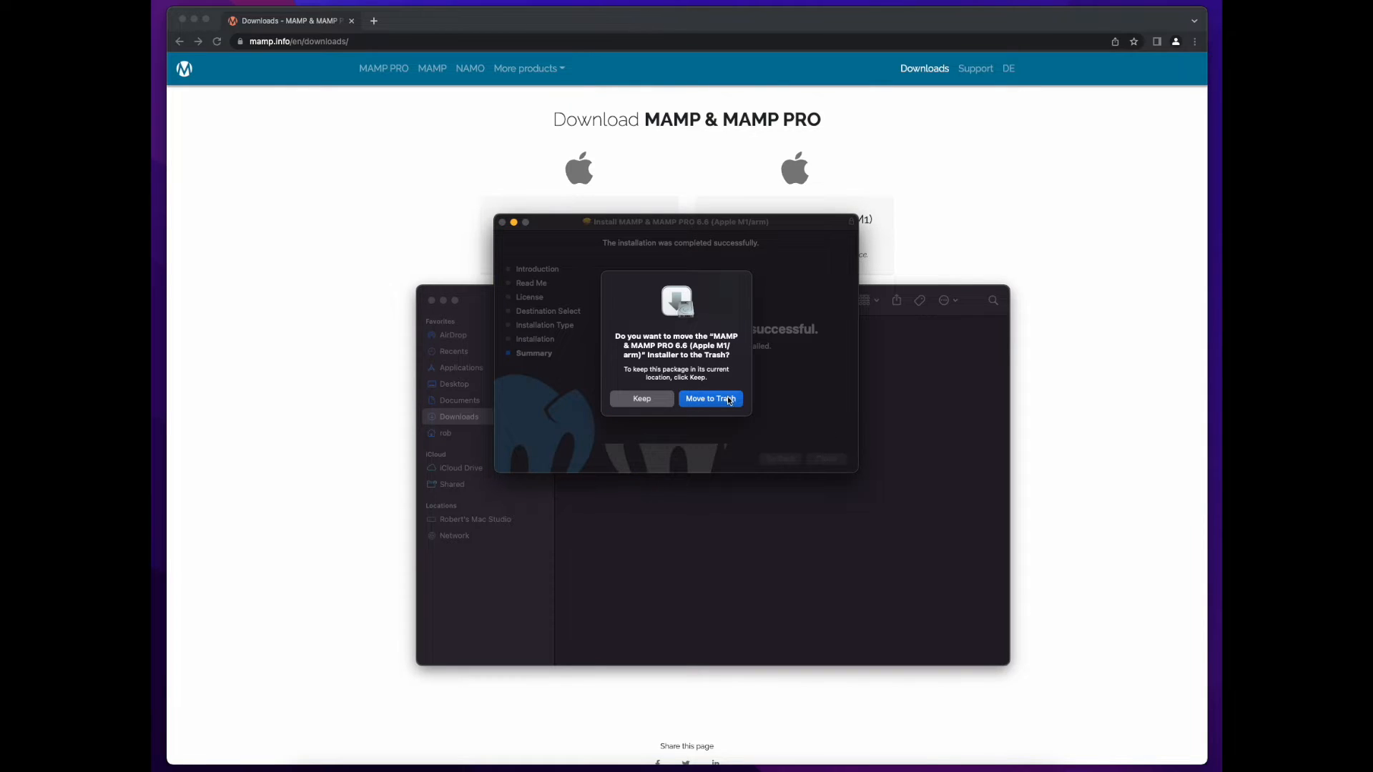
{"action": "left_click", "coordinate": [709, 398]}
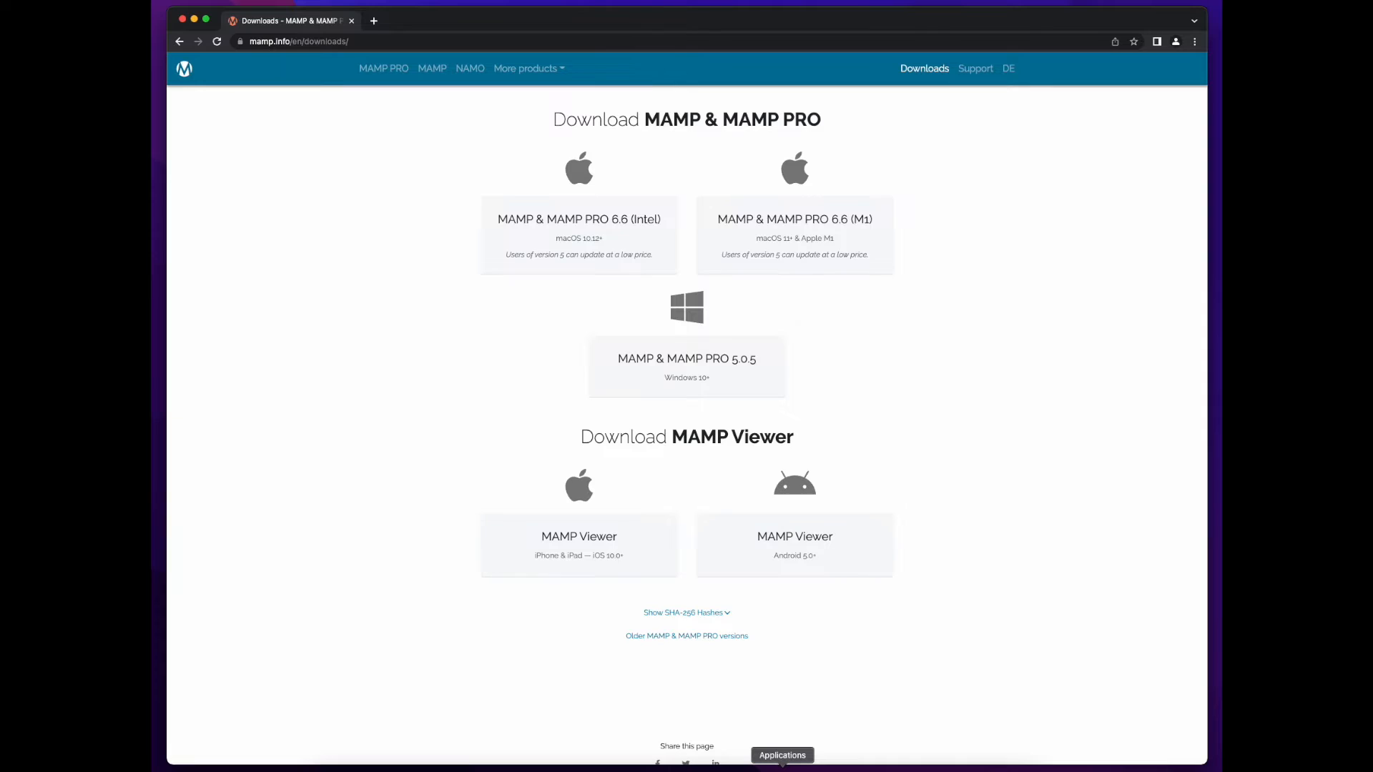
Show the Applications folder from the Dock to reach the new MAMP folder.
{"action": "left_click", "coordinate": [780, 755]}
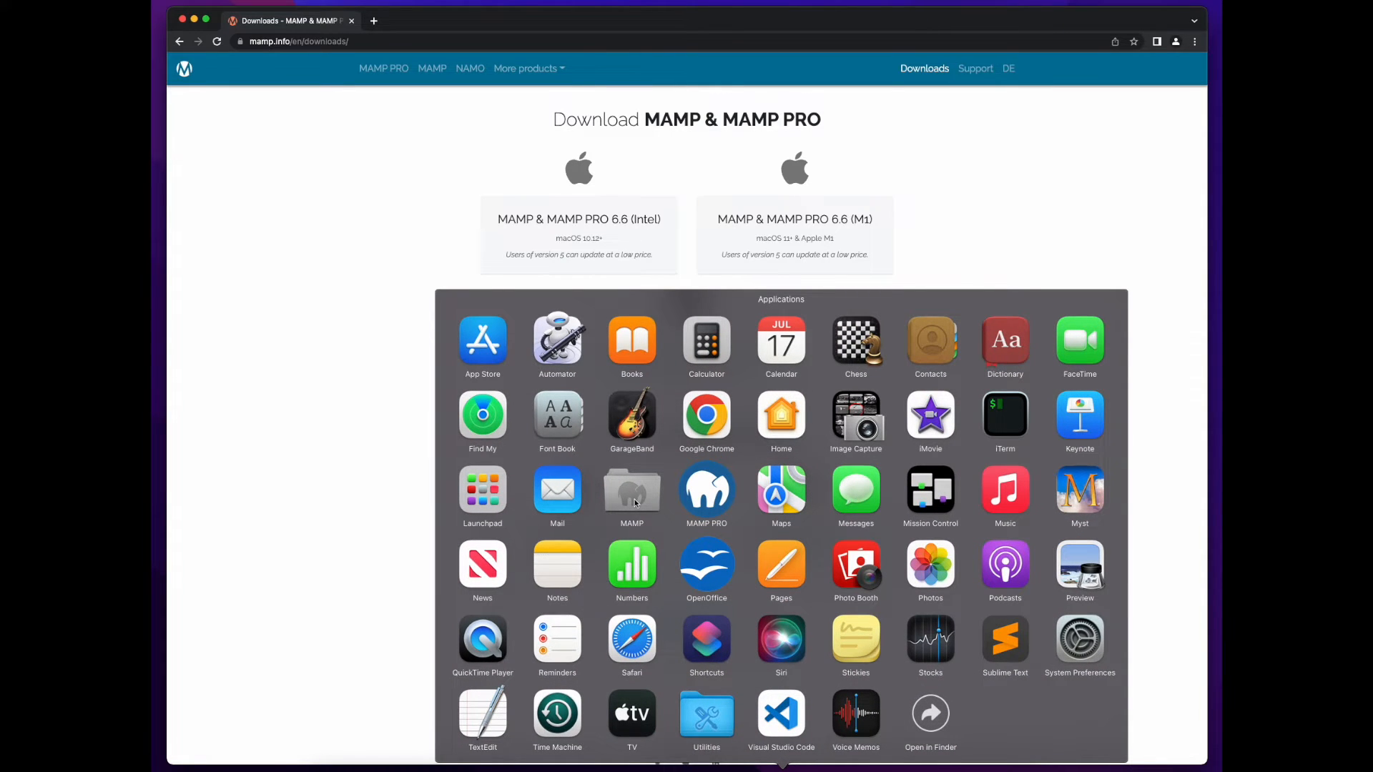
{"action": "mouse_move", "coordinate": [617, 503]}
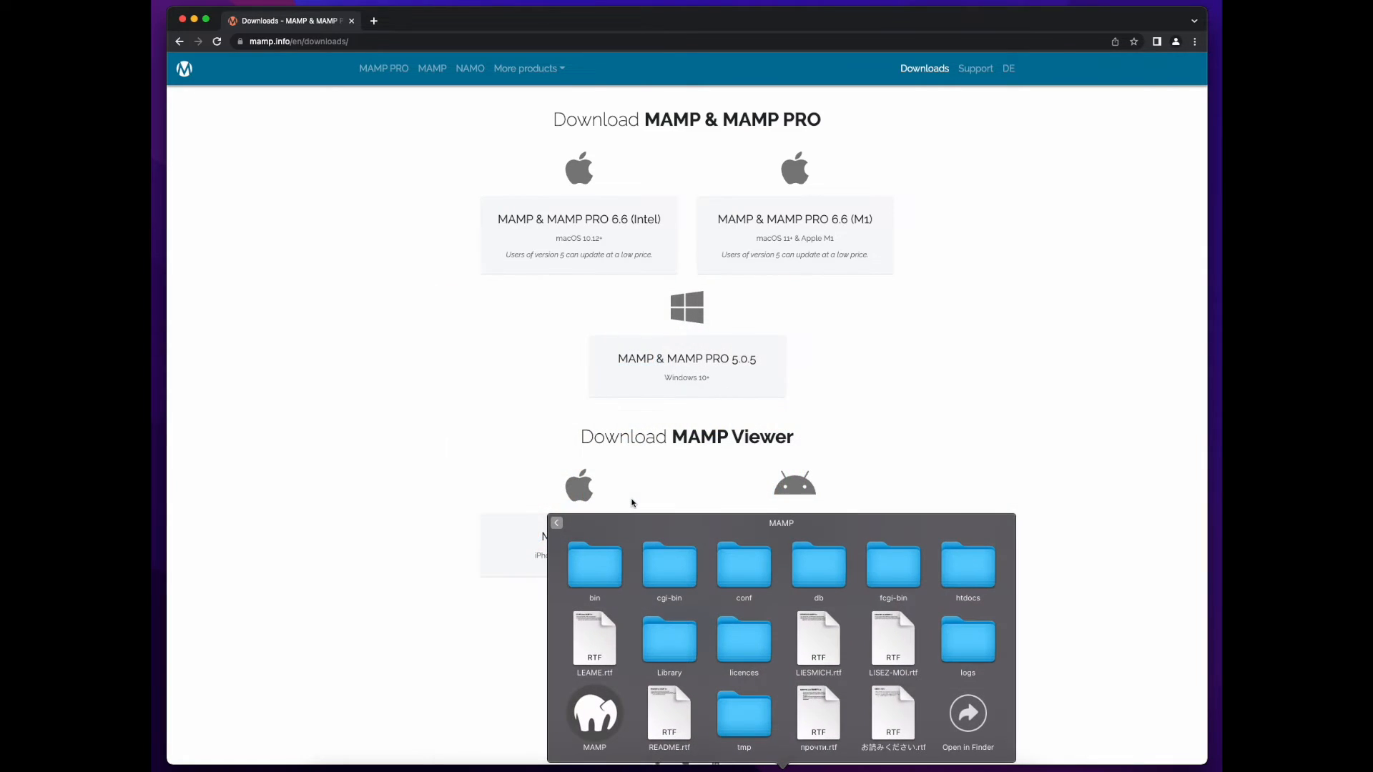
{"action": "mouse_move", "coordinate": [597, 725]}
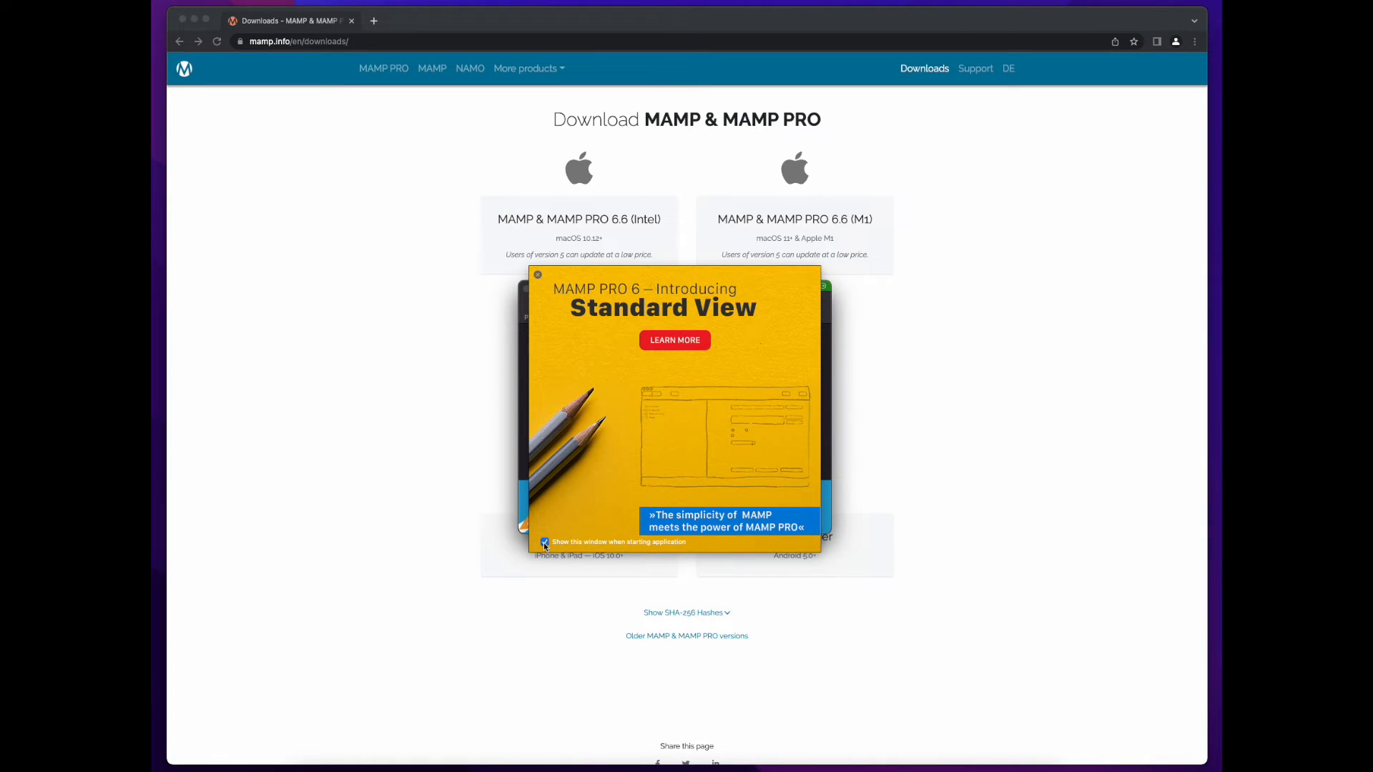
Dismiss the MAMP PRO 6 popup, start the servers to load localhost:8888, then stop them.
{"action": "left_click", "coordinate": [538, 274]}
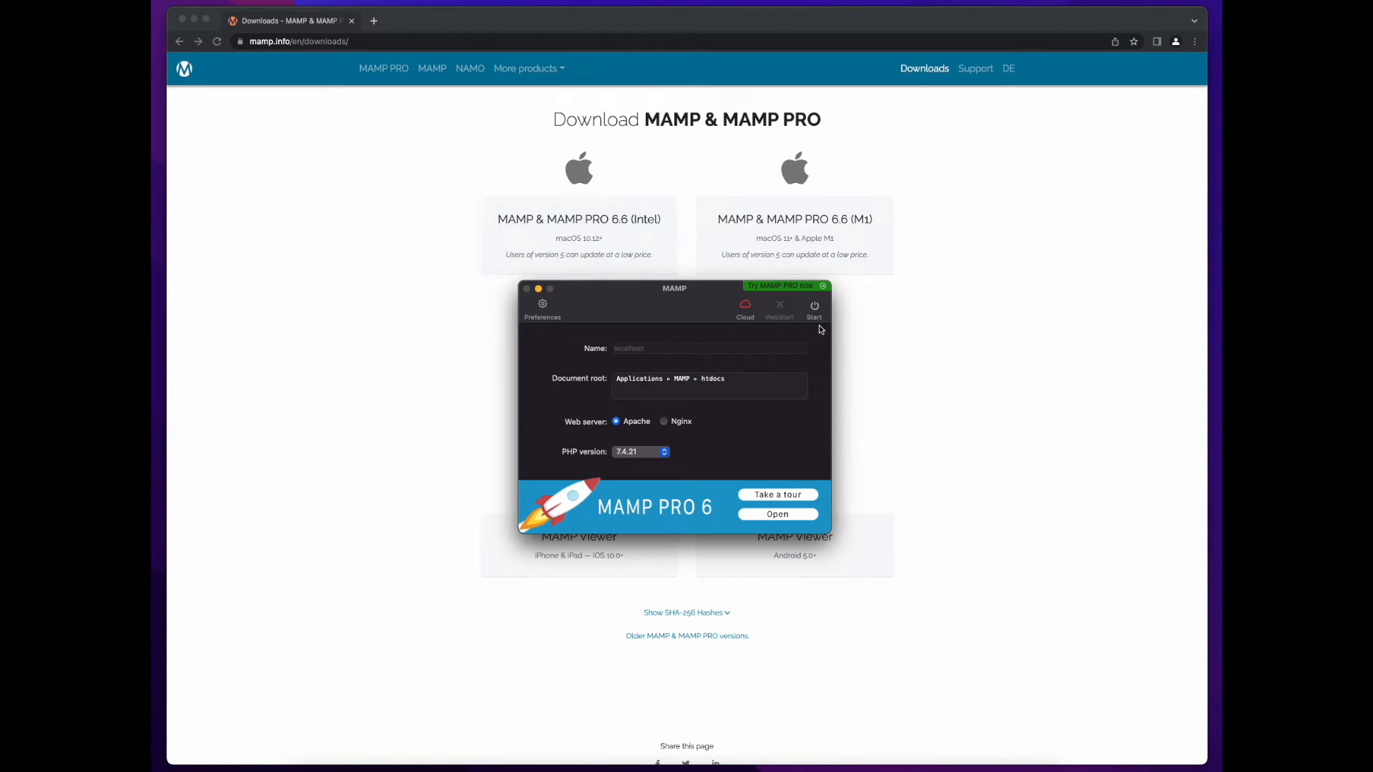
{"action": "mouse_move", "coordinate": [814, 305]}
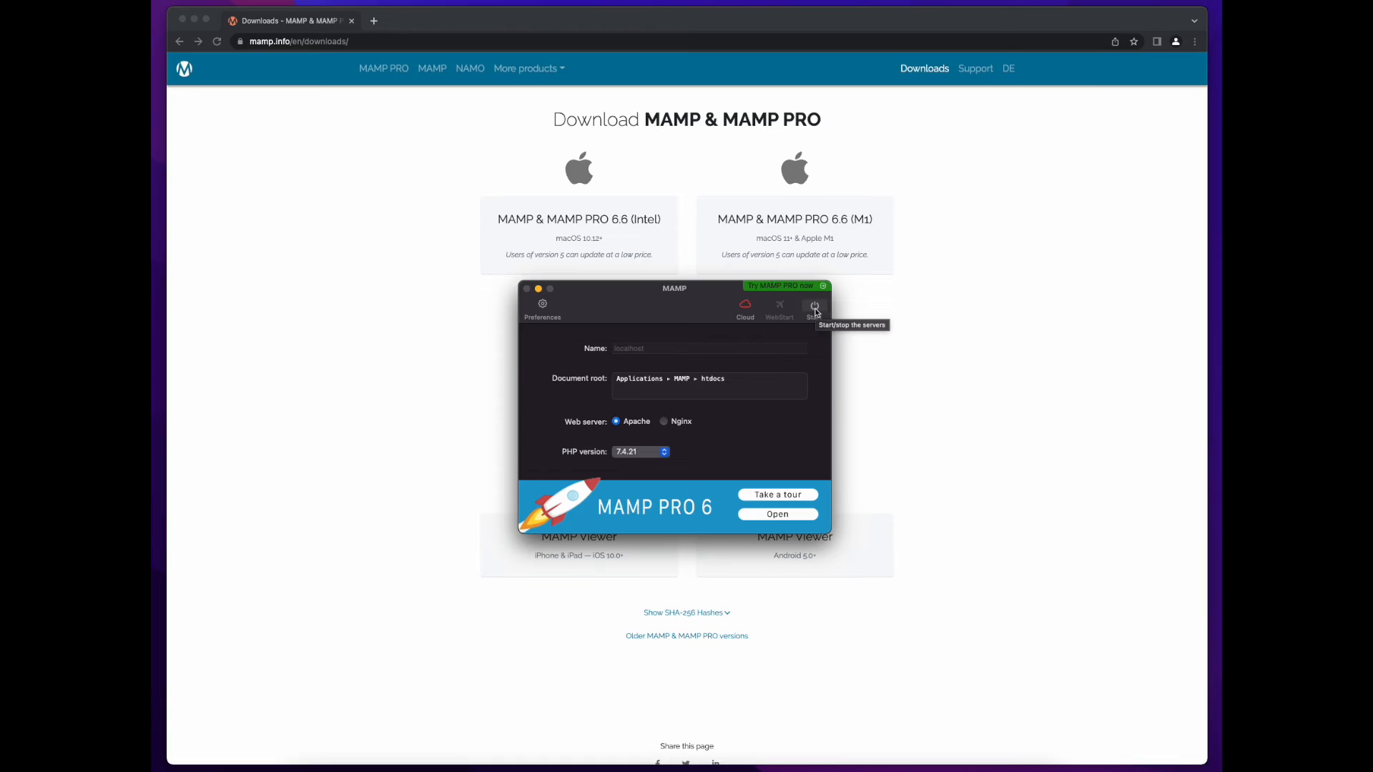
{"action": "left_click", "coordinate": [814, 305]}
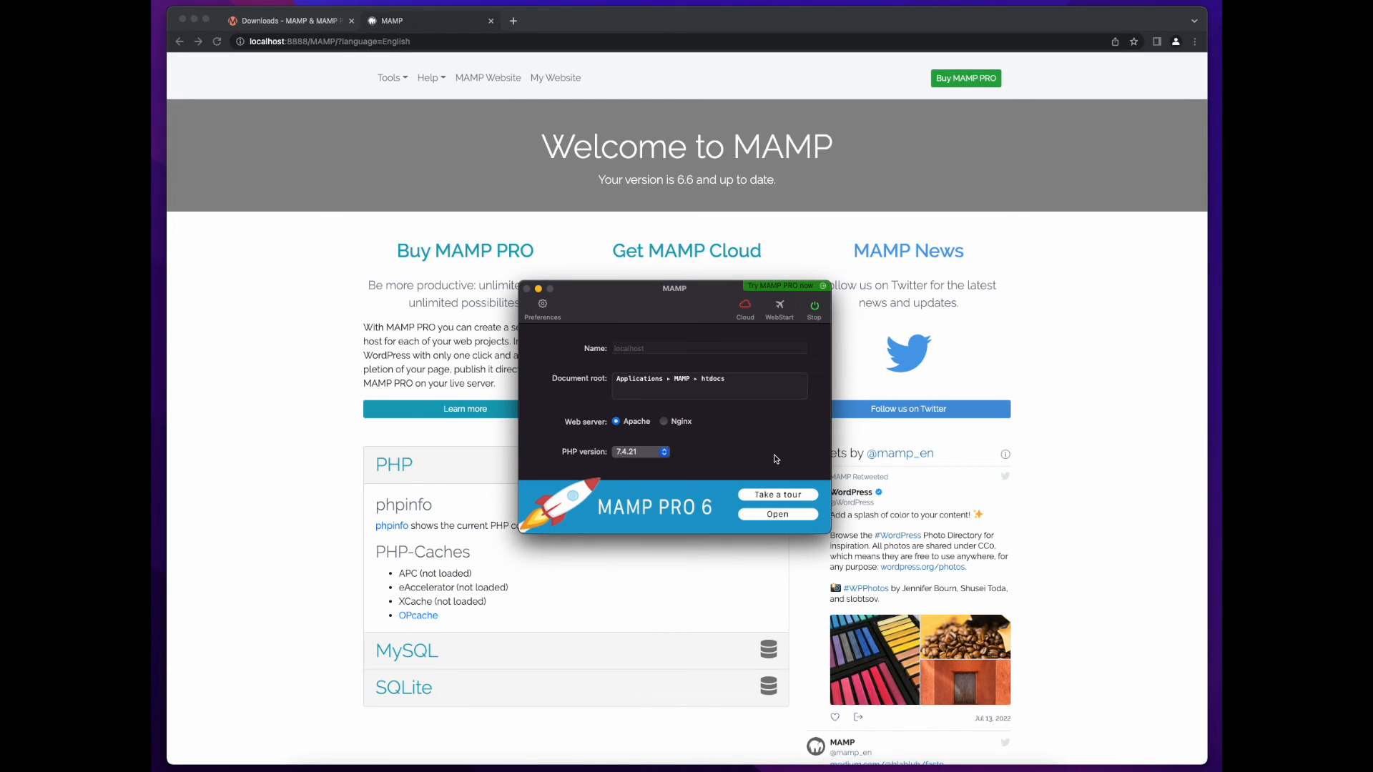
{"action": "left_click", "coordinate": [813, 308]}
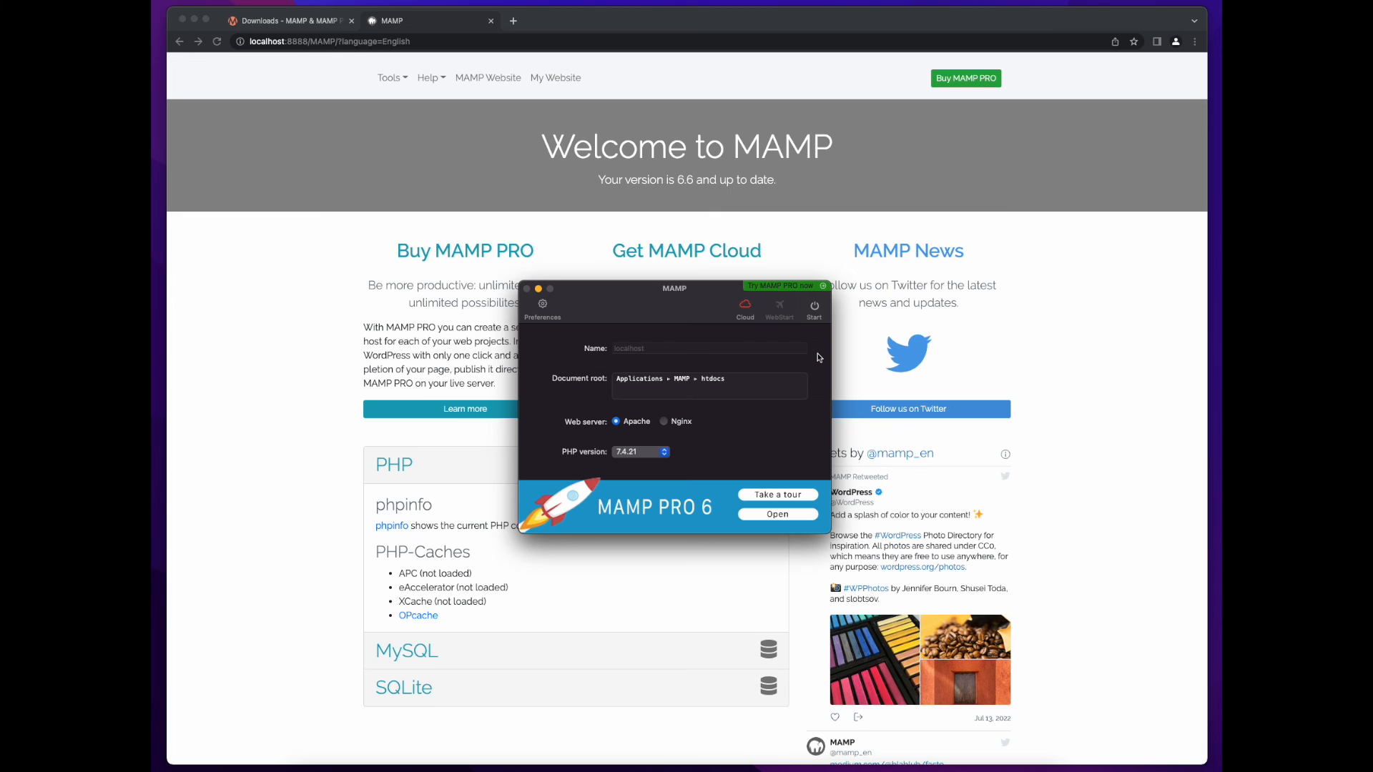